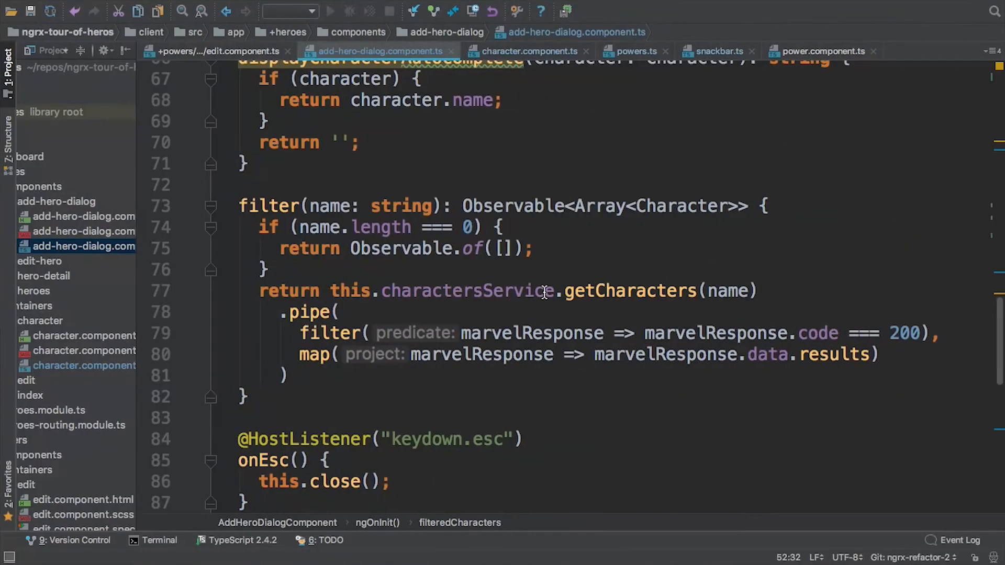
mouse_move(211, 256)
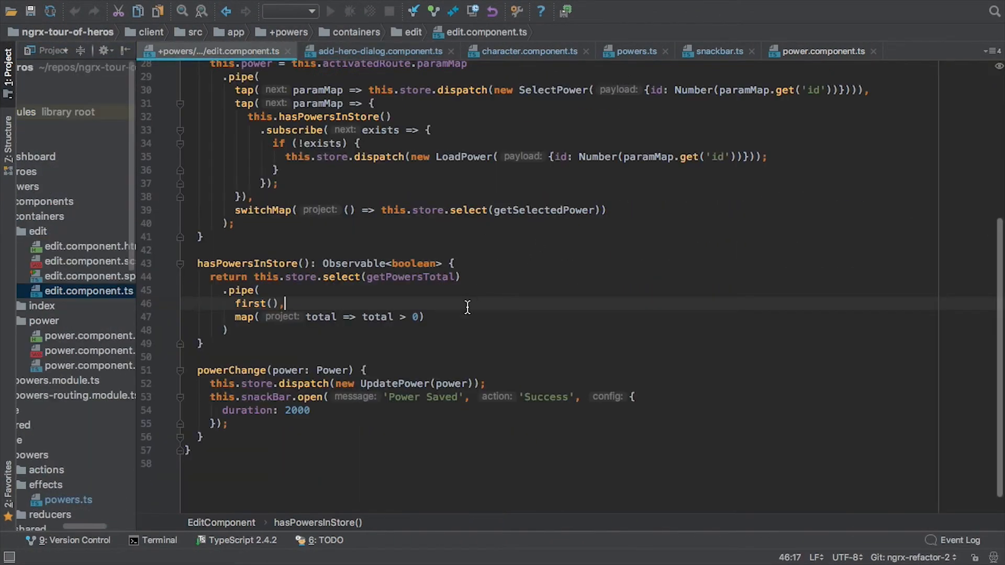
scroll("up", 3)
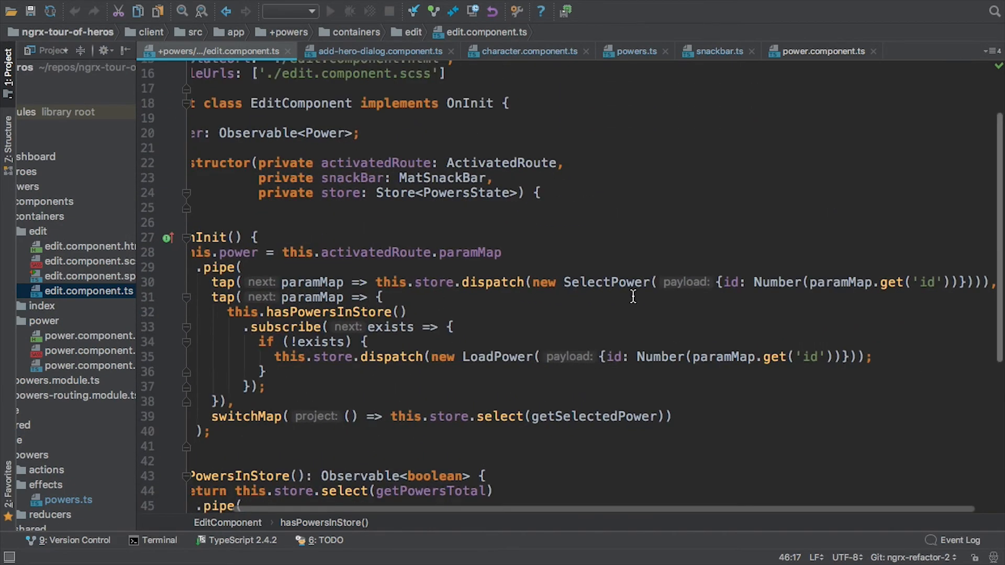
scroll("up", 3)
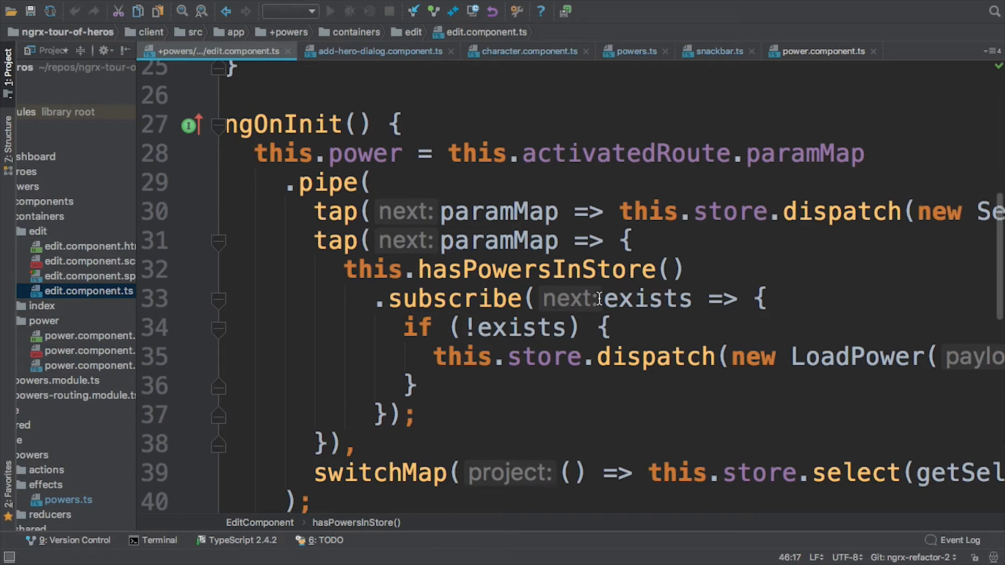
mouse_move(712, 344)
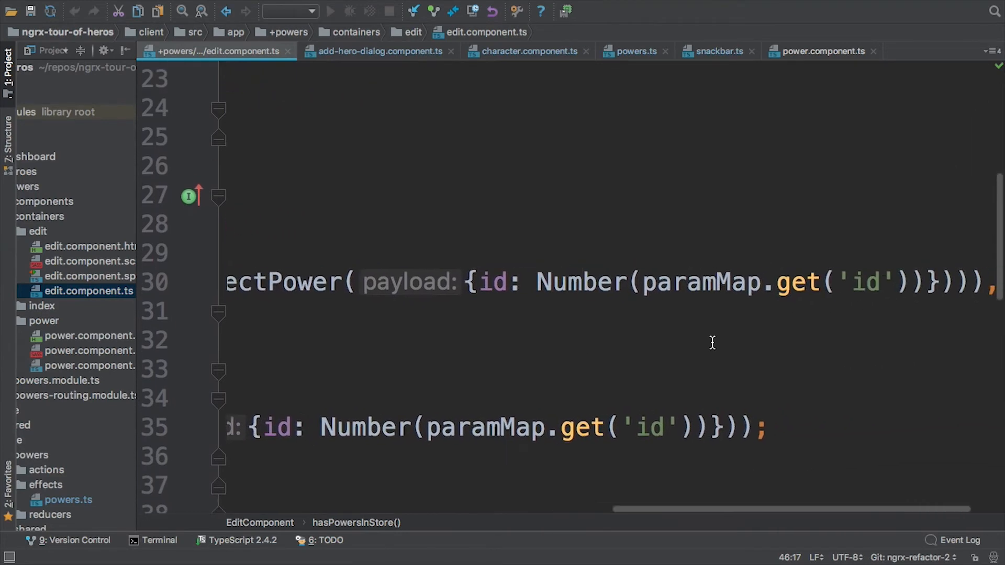
double_click(864, 281)
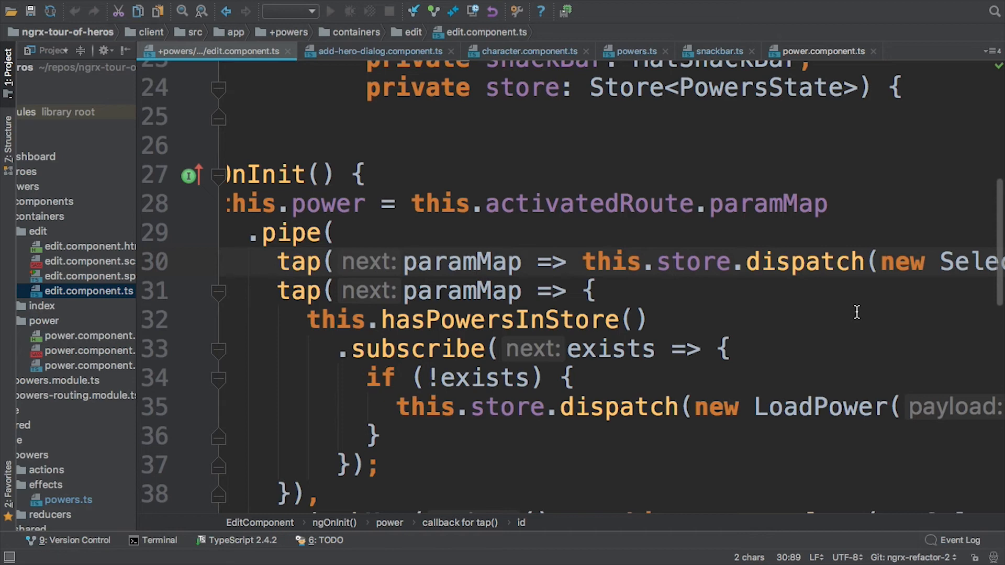
mouse_move(668, 262)
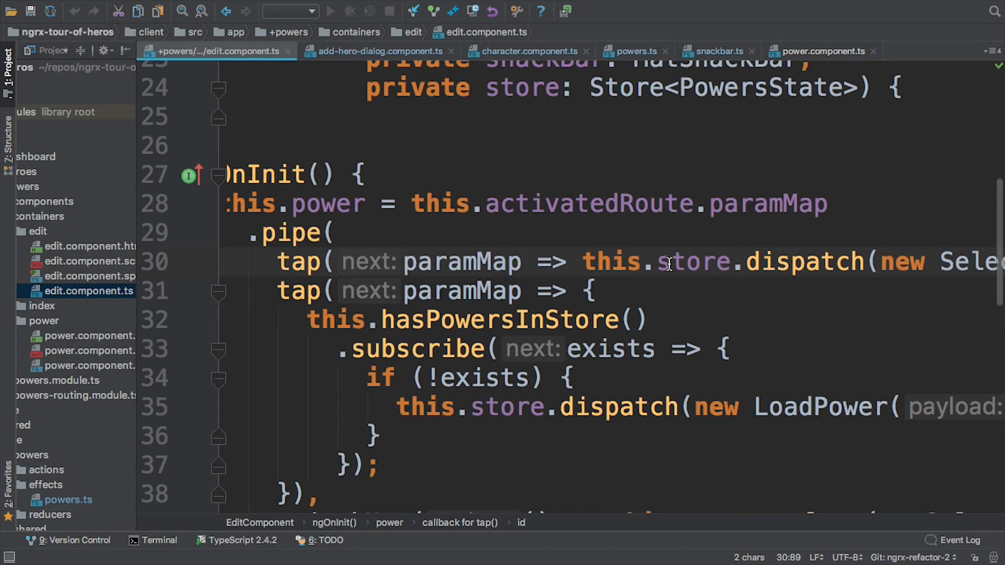
mouse_move(562, 265)
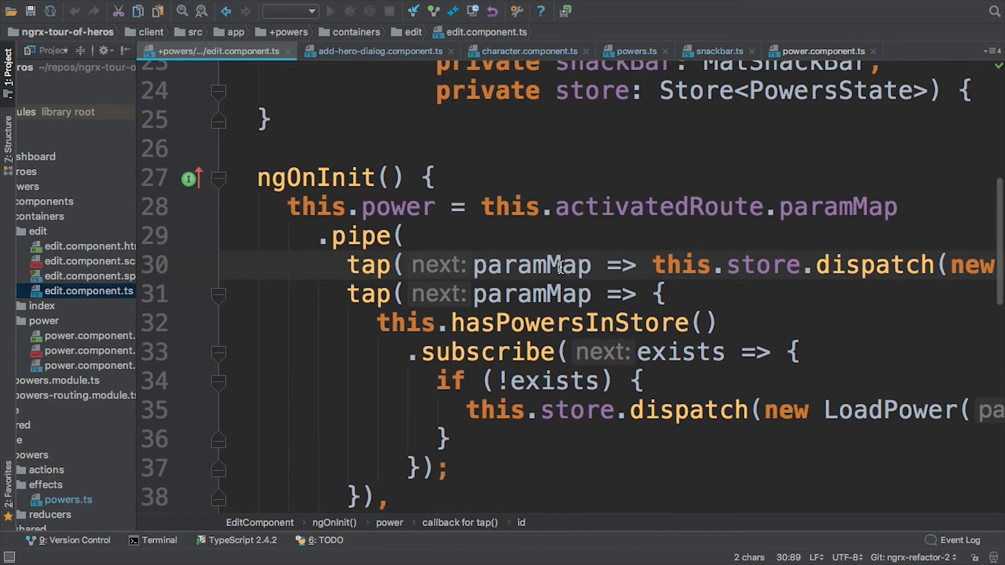
mouse_move(115, 250)
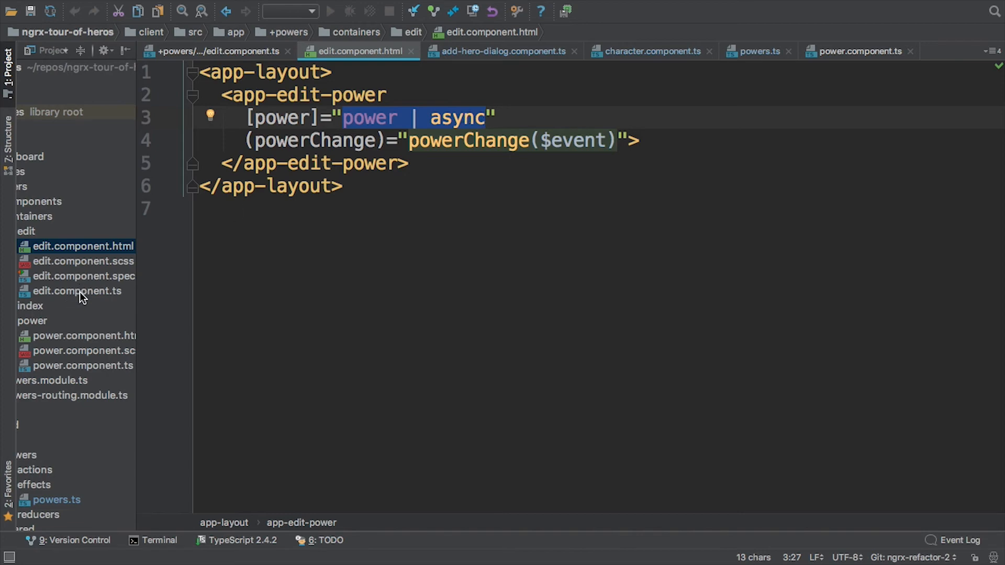
- Rename the EditComponent power field to power$ in edit.component.ts
left_click(78, 291)
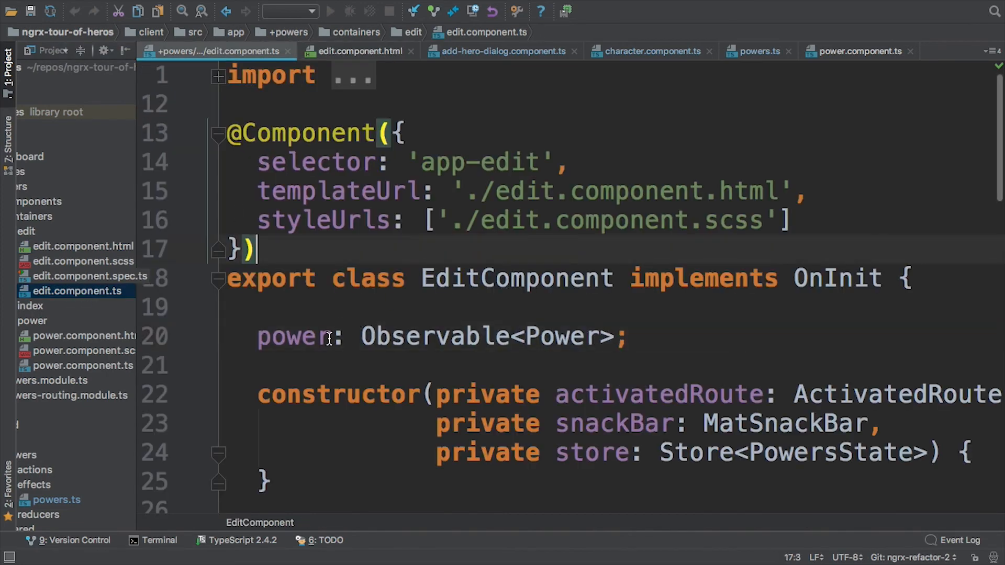
left_click(327, 336)
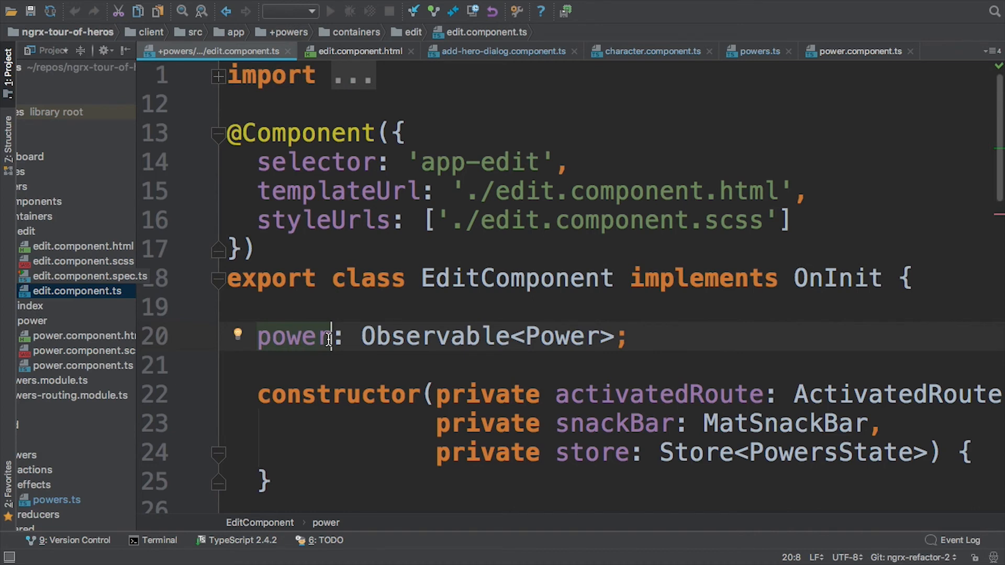
type("$")
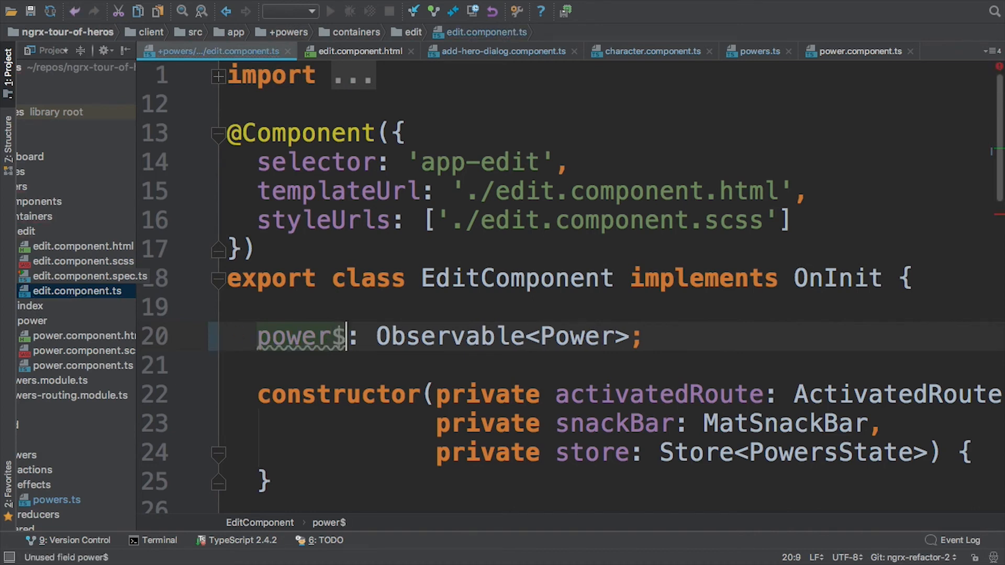